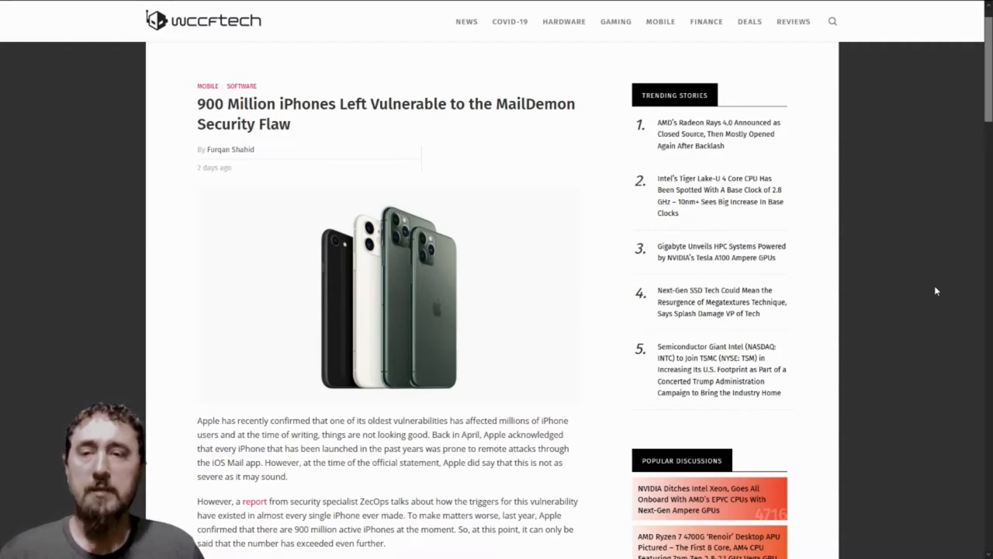
{"action": "mouse_move", "coordinate": [944, 283]}
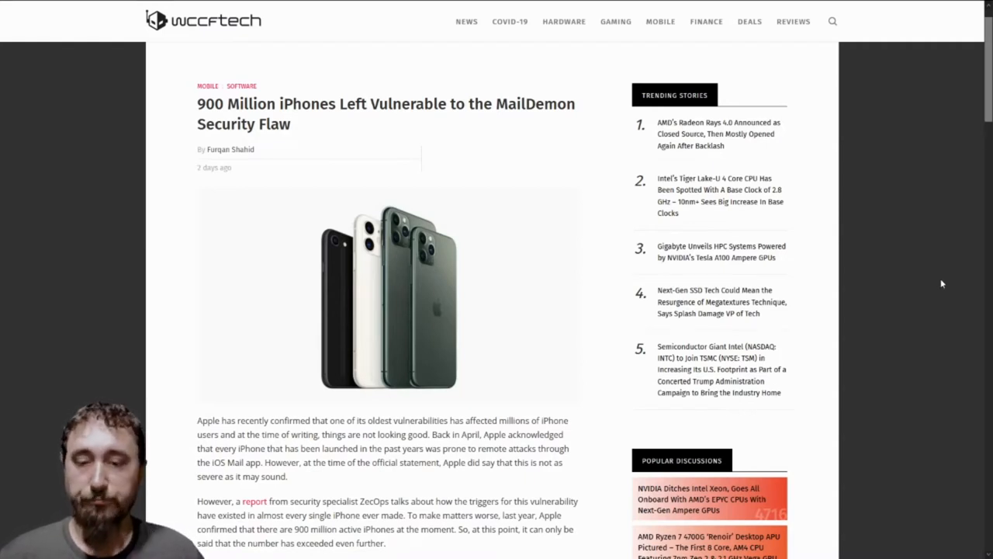
{"action": "scroll", "scroll_direction": "down", "scroll_amount": 3}
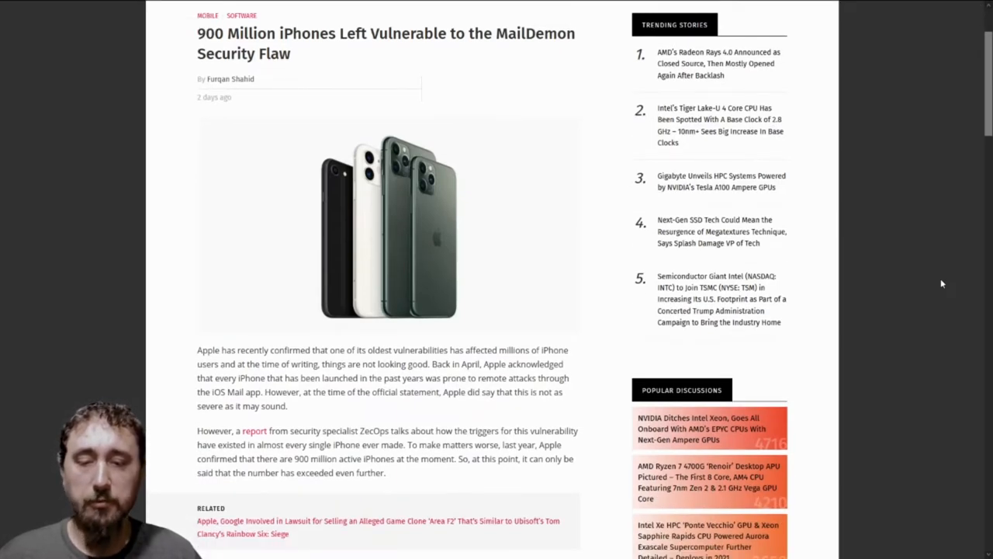
{"action": "scroll", "scroll_direction": "down", "scroll_amount": 3}
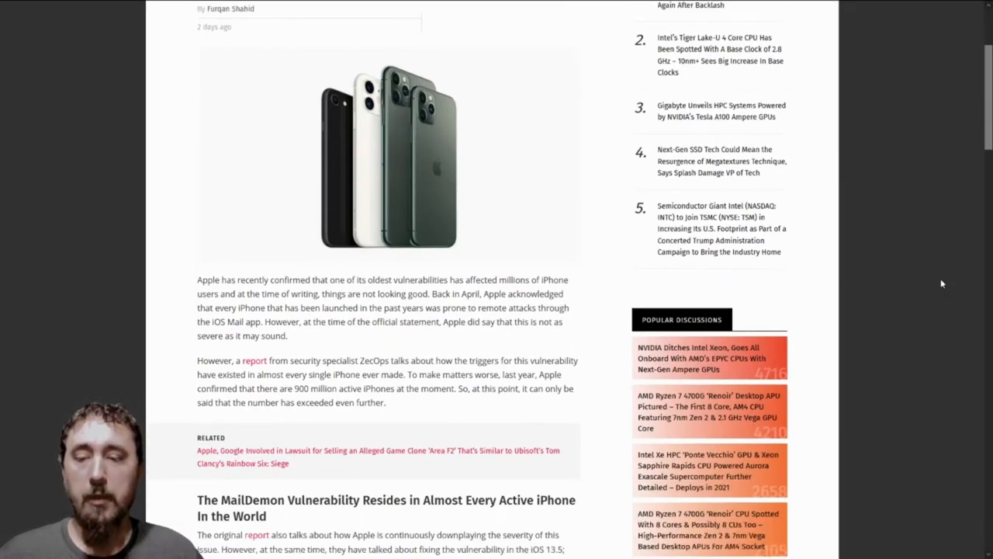
{"action": "scroll", "scroll_direction": "down", "scroll_amount": 3}
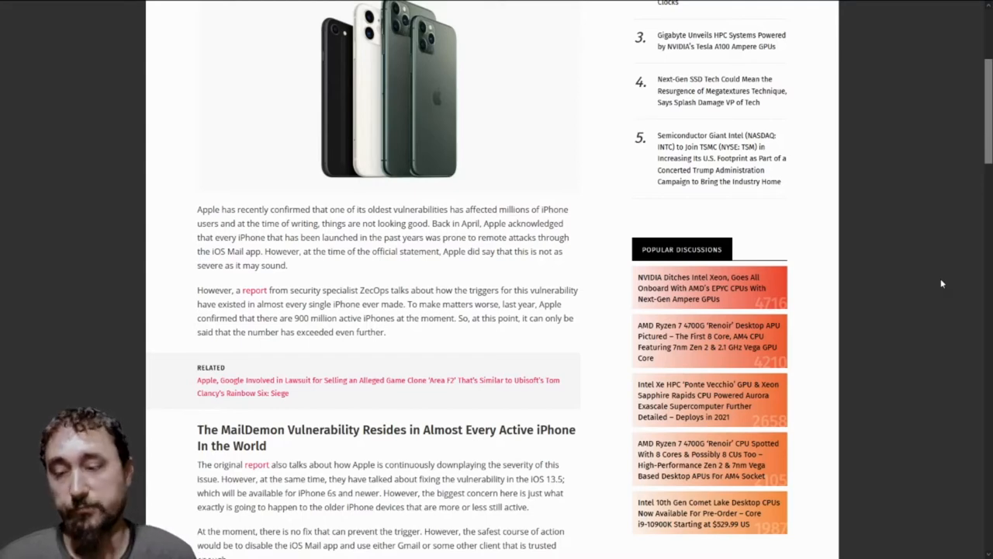
{"action": "scroll", "scroll_direction": "down", "scroll_amount": 3}
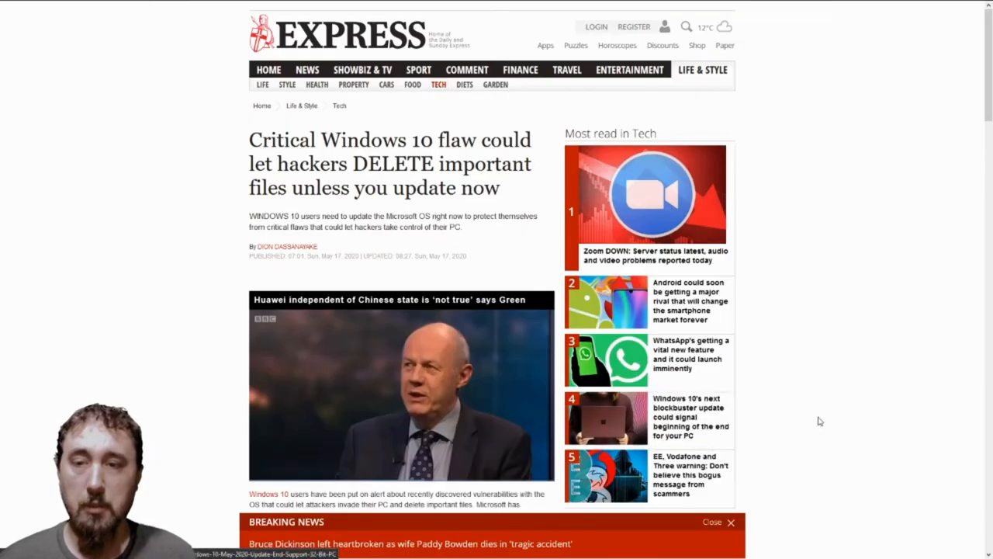
{"action": "mouse_move", "coordinate": [924, 373]}
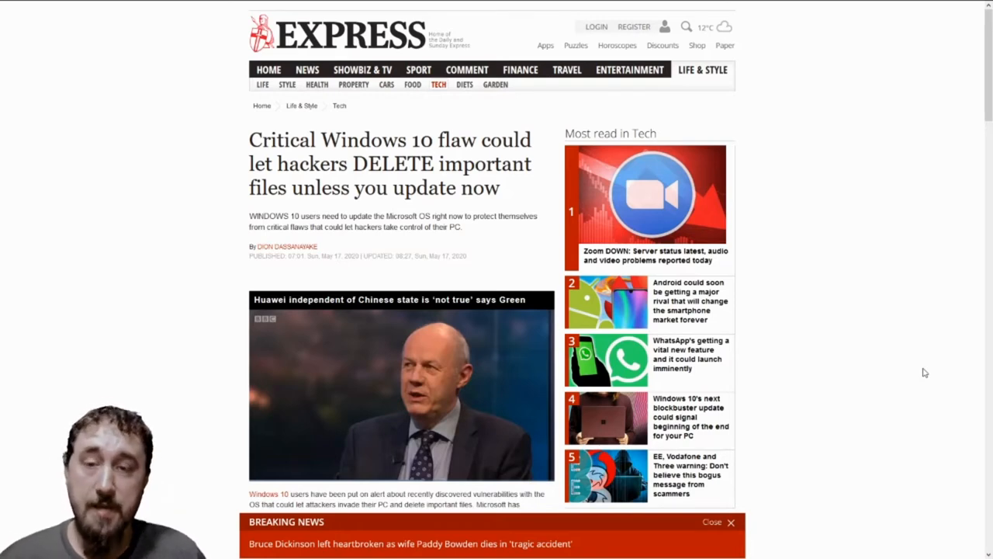
{"action": "scroll", "scroll_direction": "down", "scroll_amount": 3}
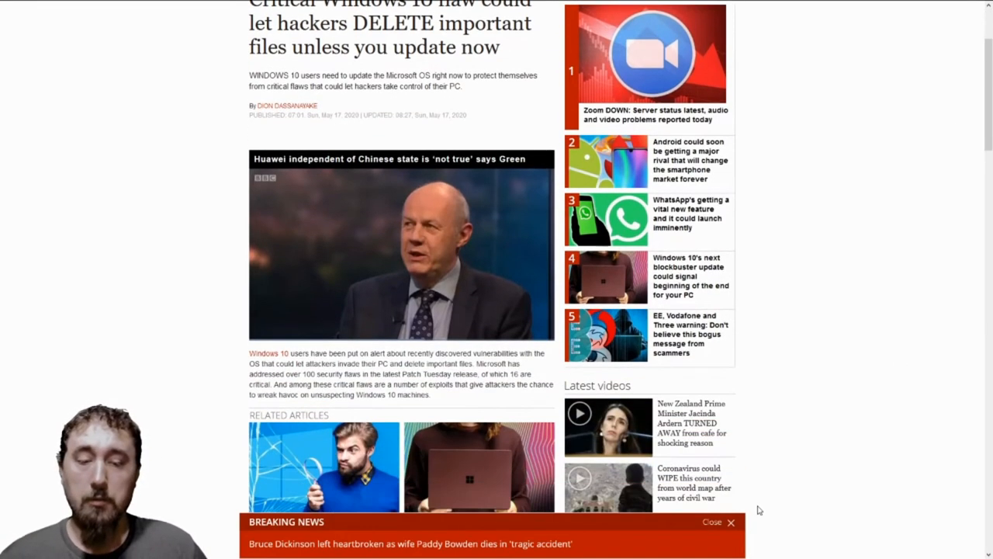
{"action": "scroll", "scroll_direction": "down", "scroll_amount": 3}
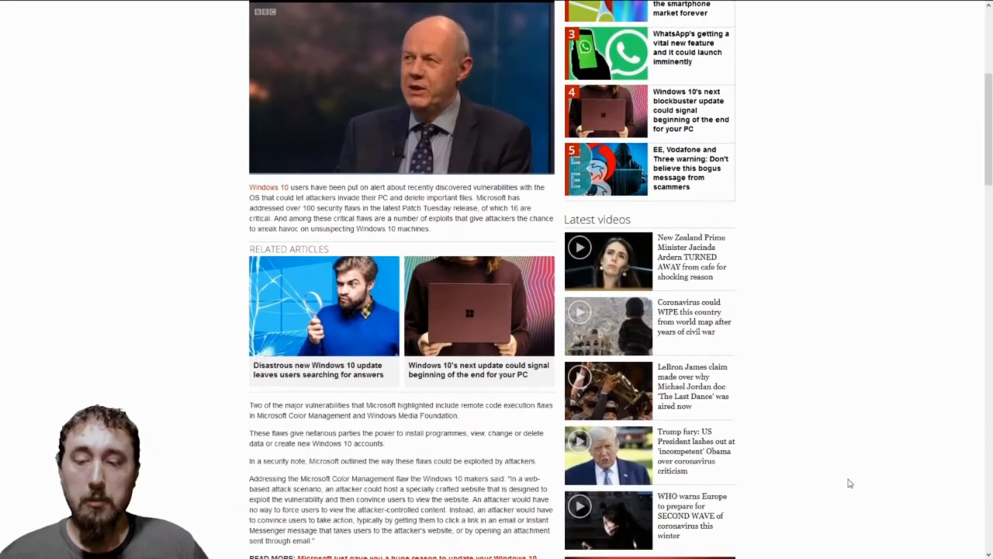
{"action": "scroll", "scroll_direction": "down", "scroll_amount": 3}
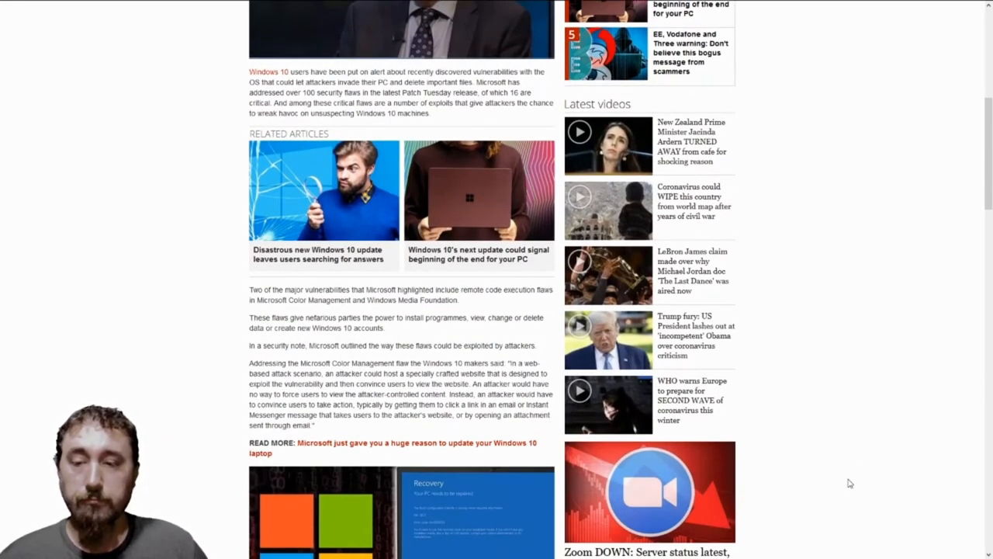
{"action": "scroll", "scroll_direction": "down", "scroll_amount": 3}
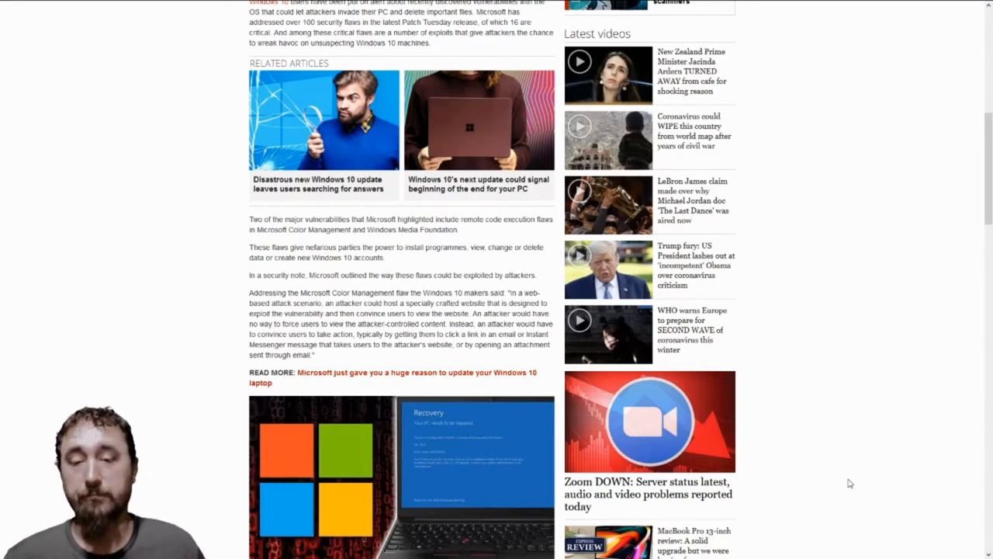
{"action": "scroll", "scroll_direction": "down", "scroll_amount": 3}
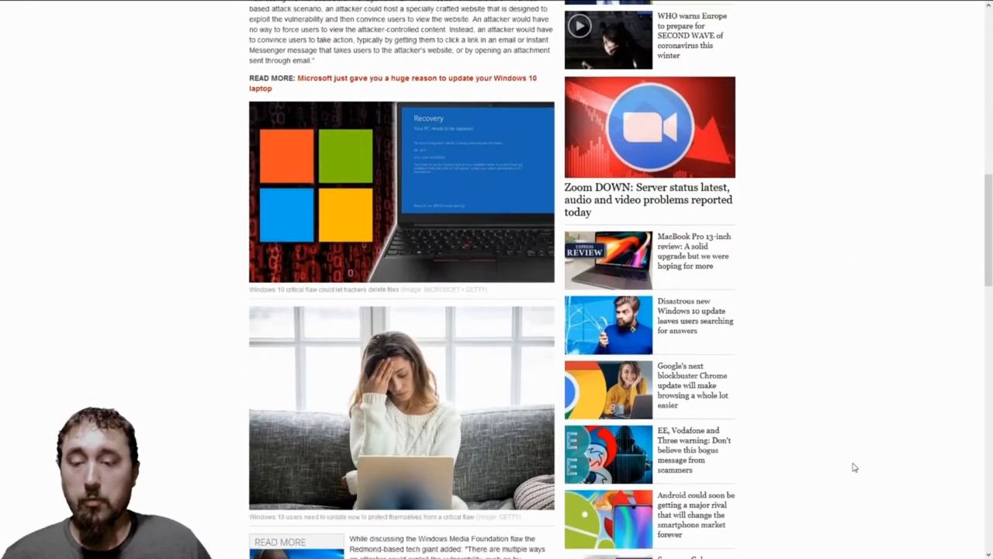
{"action": "scroll", "scroll_direction": "down", "scroll_amount": 3}
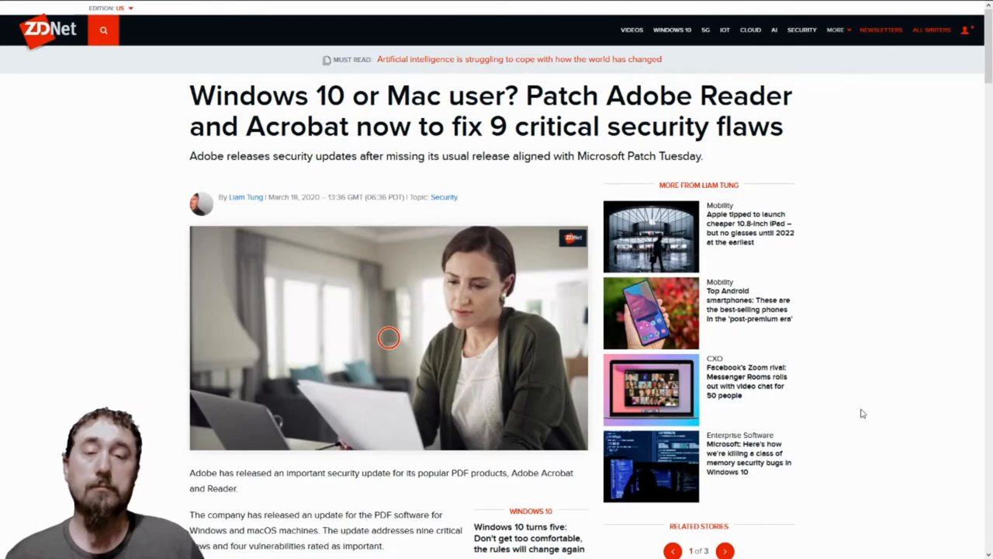
{"action": "mouse_move", "coordinate": [974, 81]}
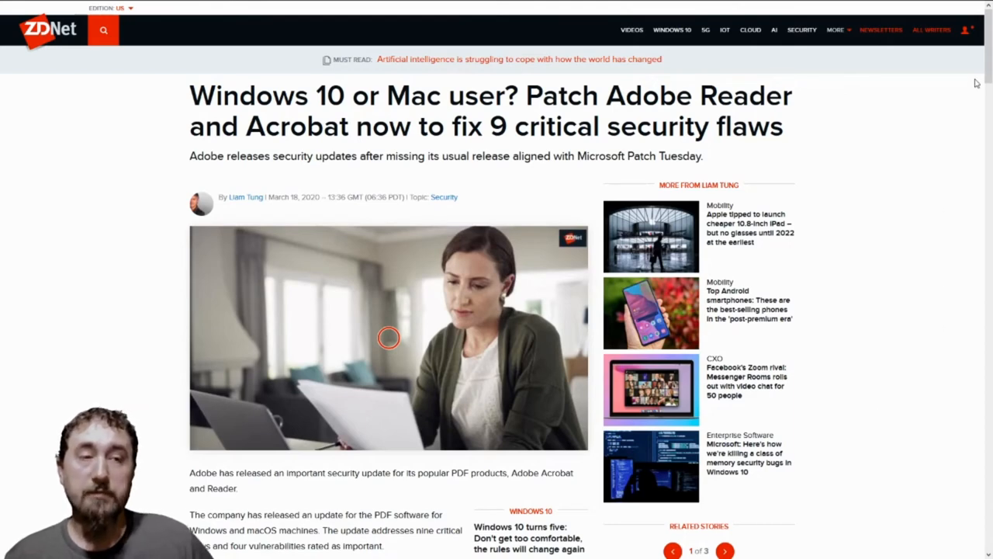
{"action": "scroll", "scroll_direction": "down", "scroll_amount": 3}
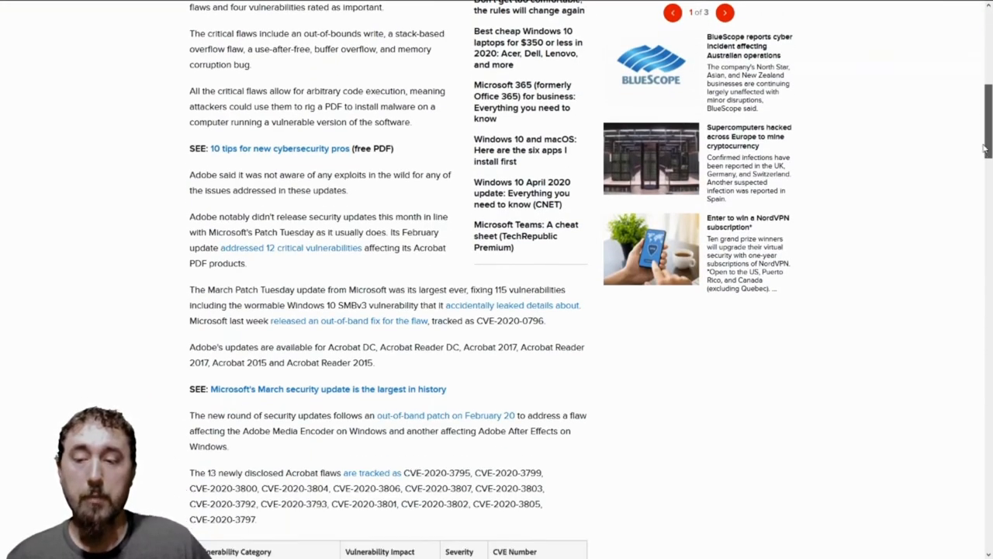
{"action": "scroll", "scroll_direction": "down", "scroll_amount": 3}
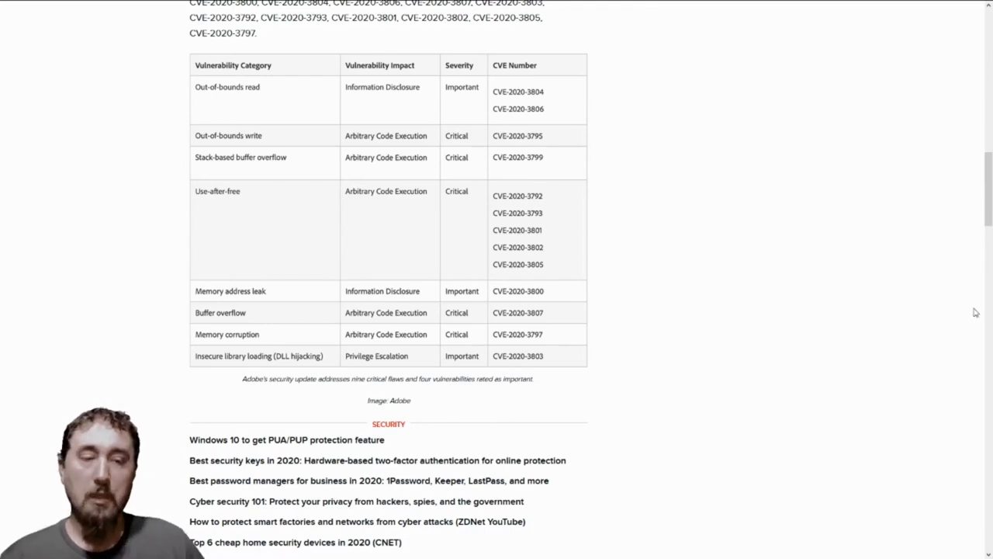
{"action": "scroll", "scroll_direction": "up", "scroll_amount": 3}
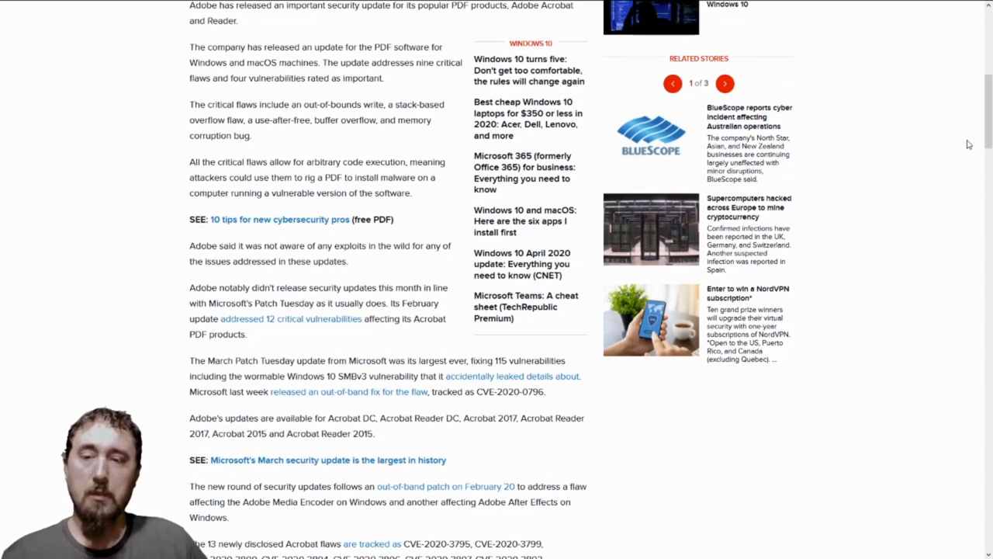
{"action": "mouse_move", "coordinate": [900, 253]}
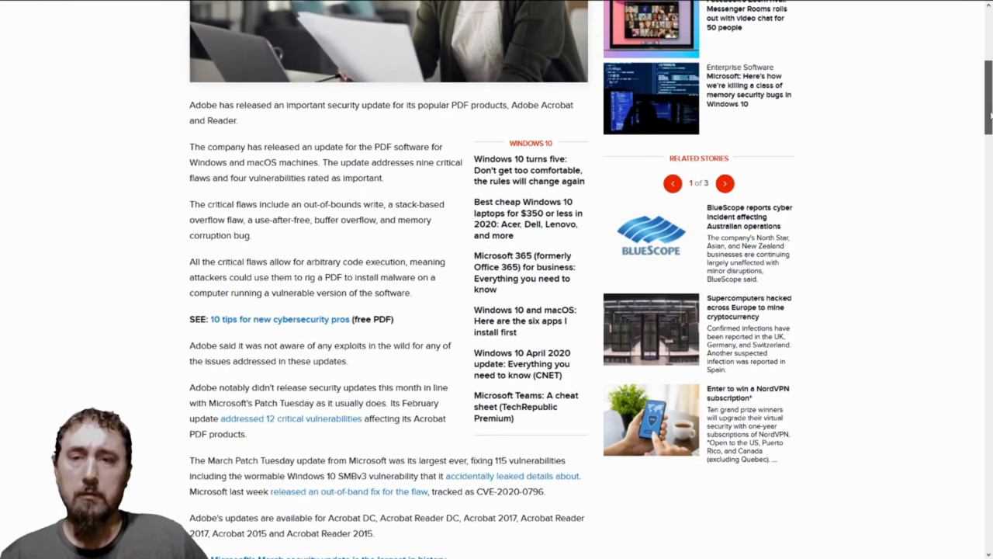
{"action": "scroll", "scroll_direction": "up", "scroll_amount": 3}
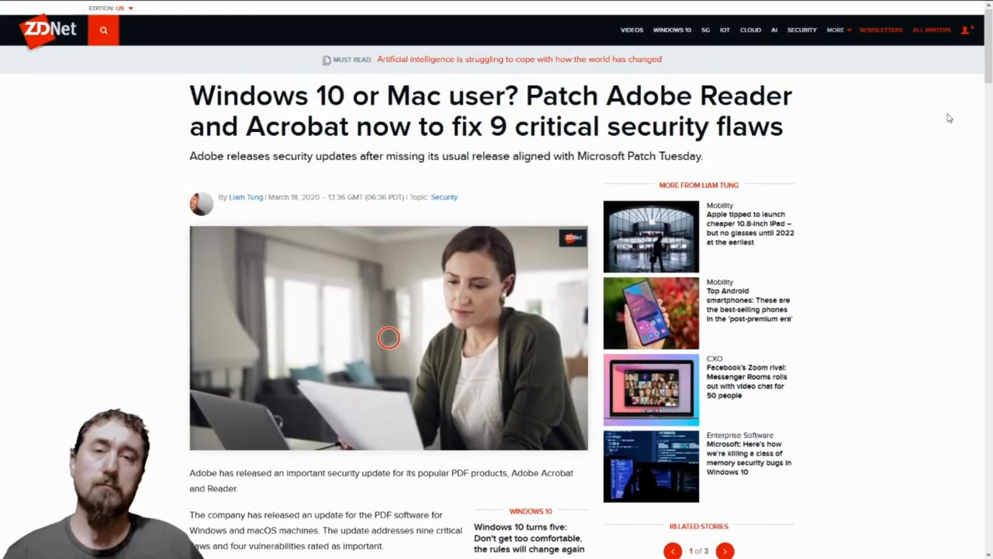